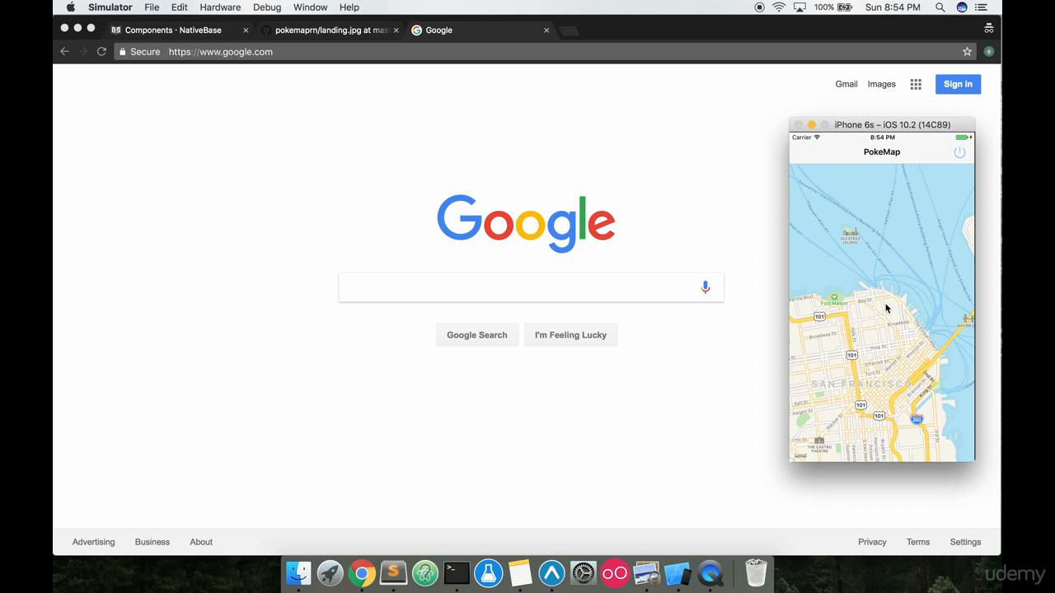
pyautogui.moveTo(832, 269)
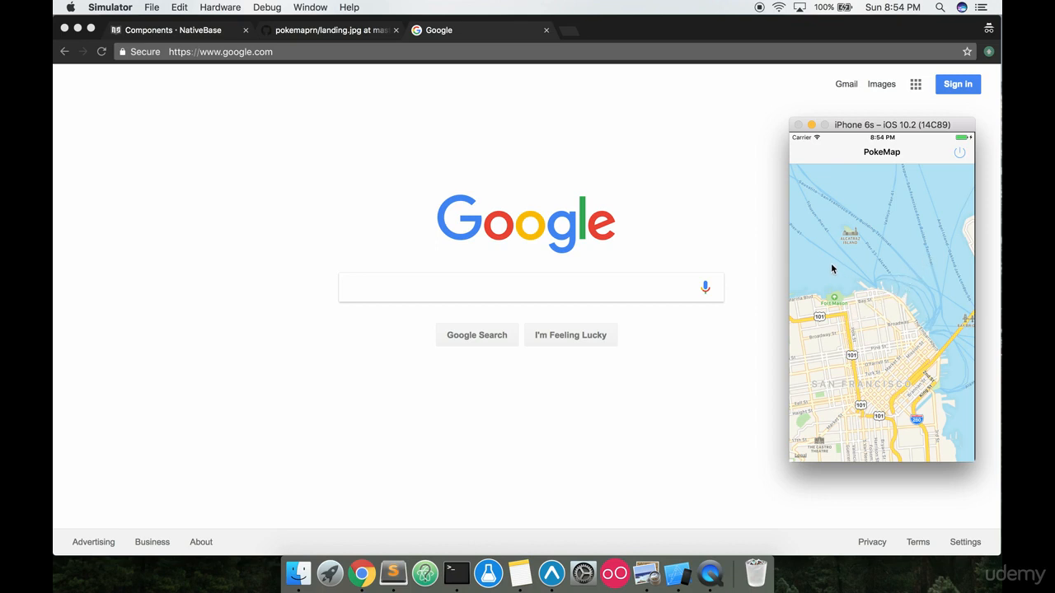
pyautogui.moveTo(918, 280)
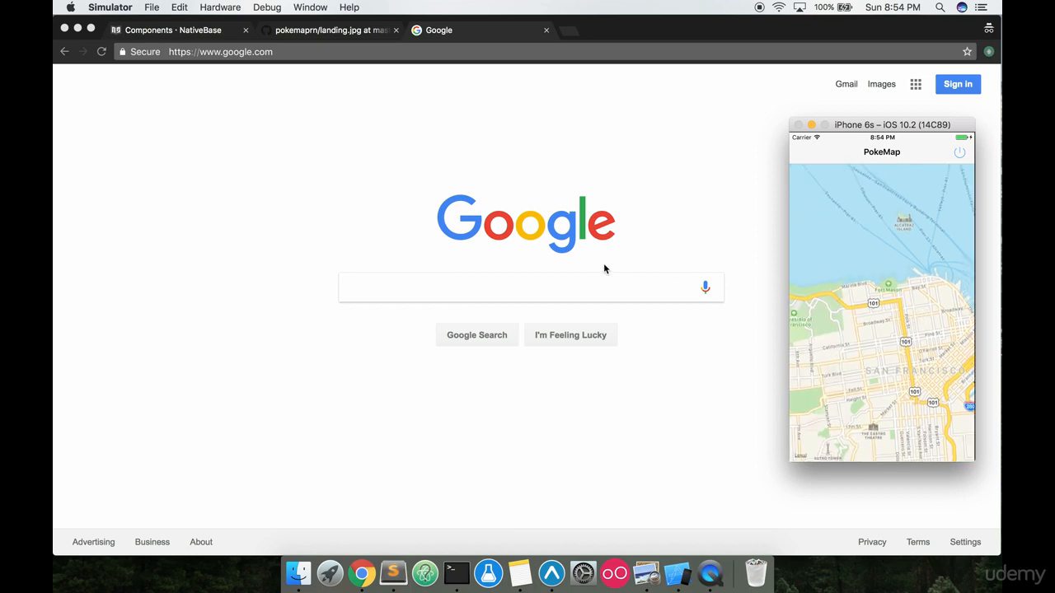
# Search "pokemon go map", browse the image results, then clear the query.
pyautogui.write('poke')
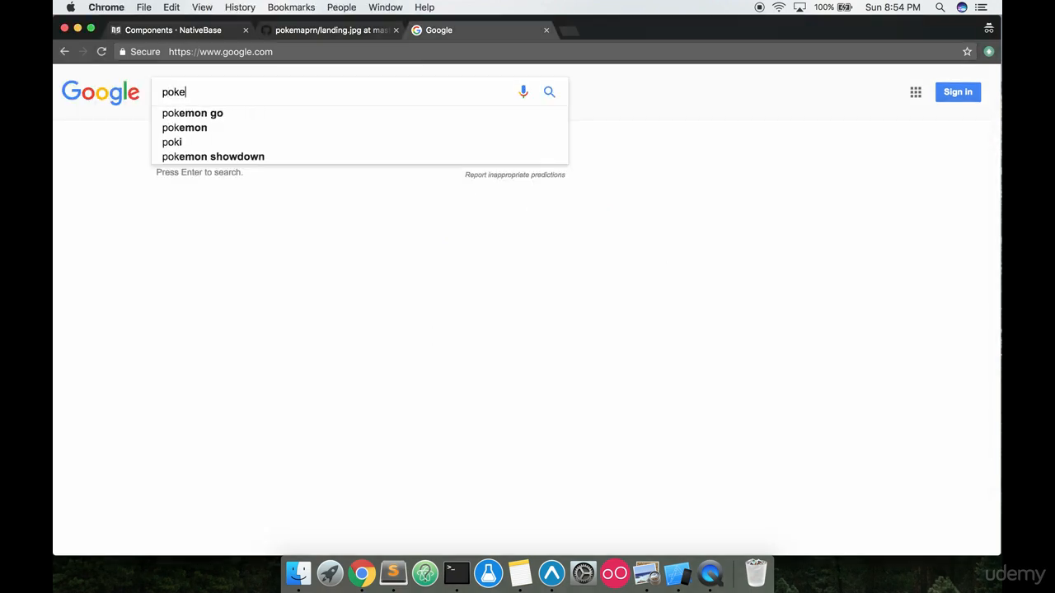
pyautogui.write('pokemon go map')
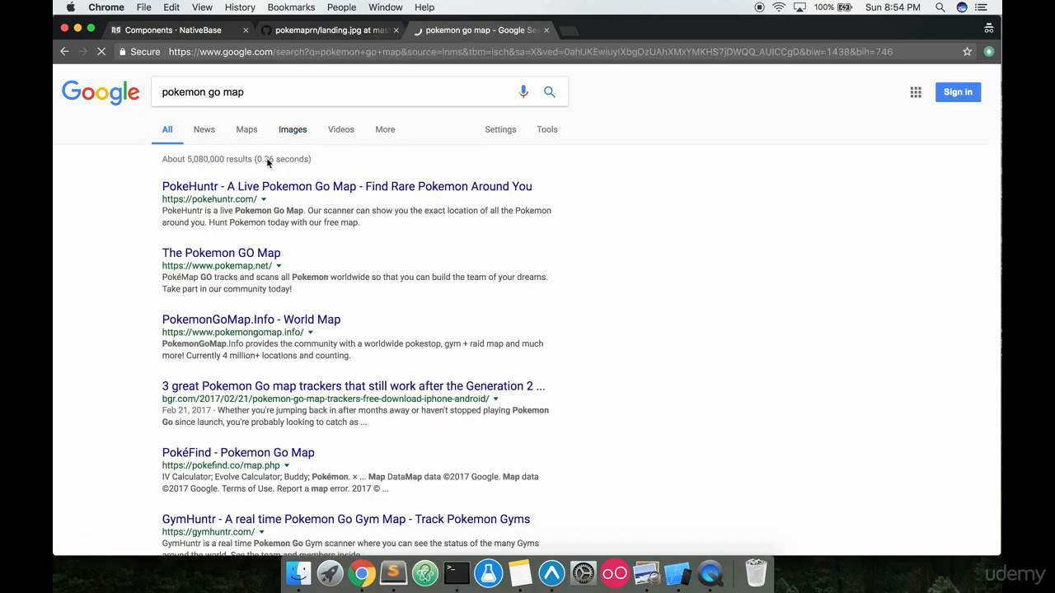
pyautogui.click(293, 129)
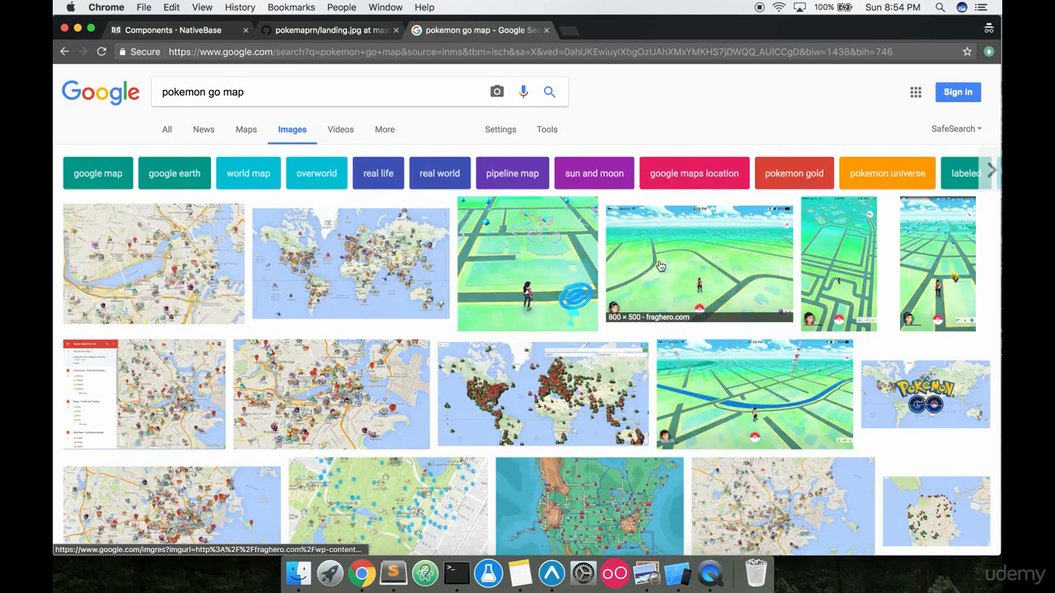
pyautogui.moveTo(695, 257)
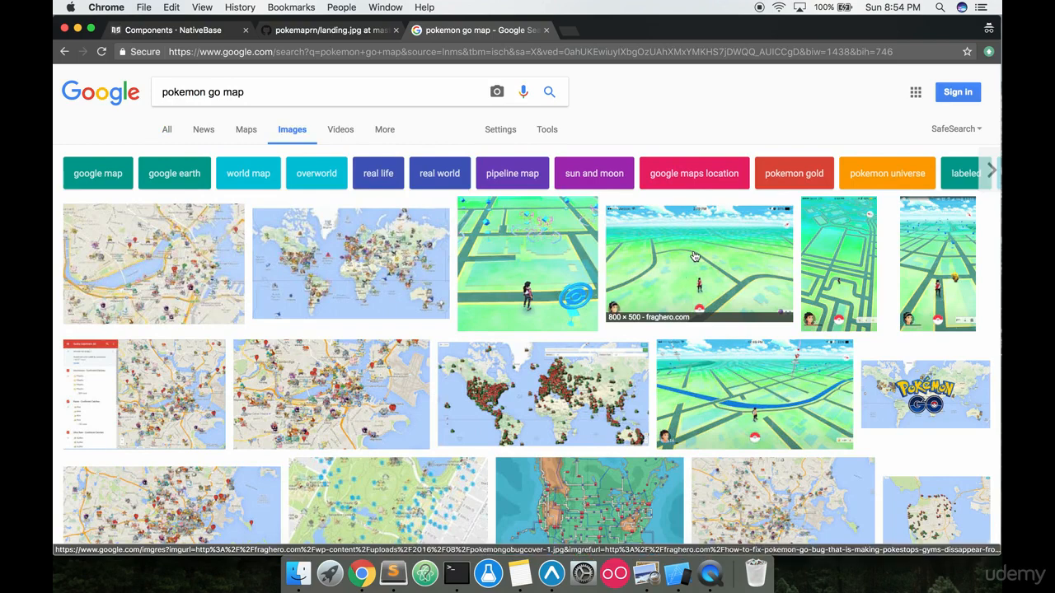
pyautogui.moveTo(740, 261)
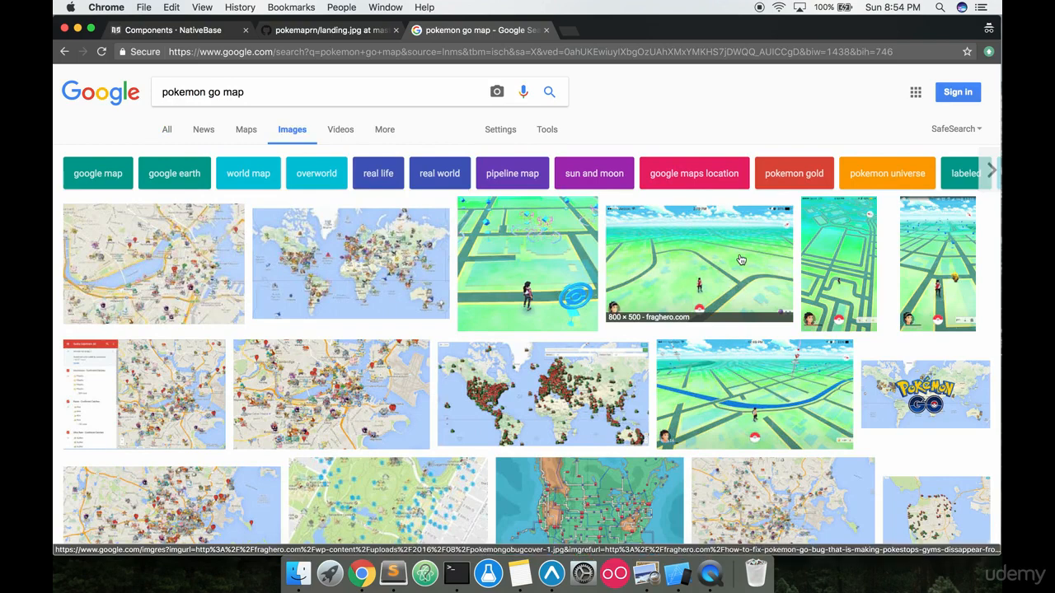
pyautogui.moveTo(477, 220)
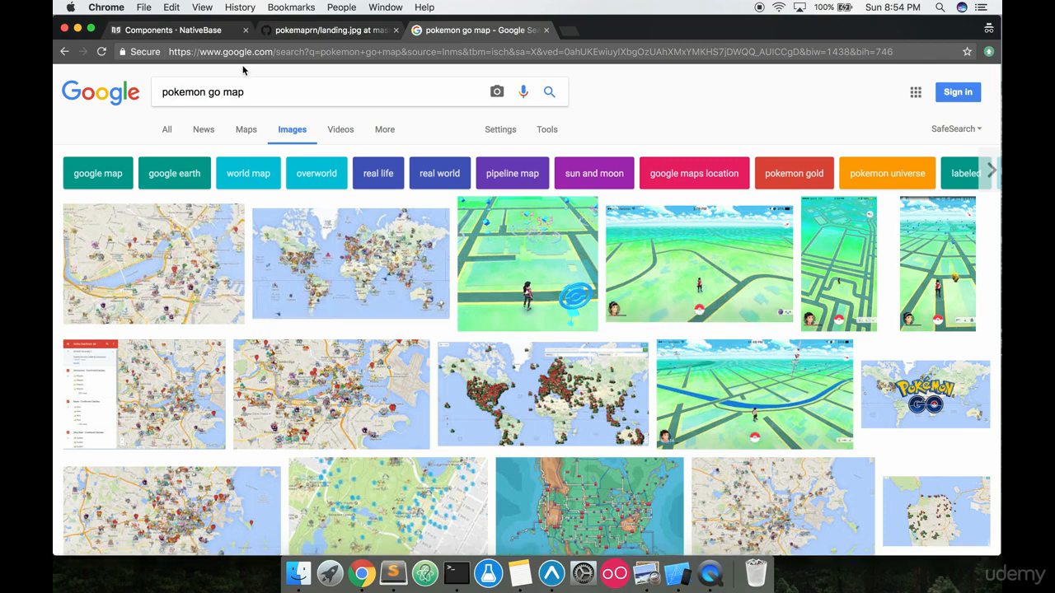
pyautogui.moveTo(540, 255)
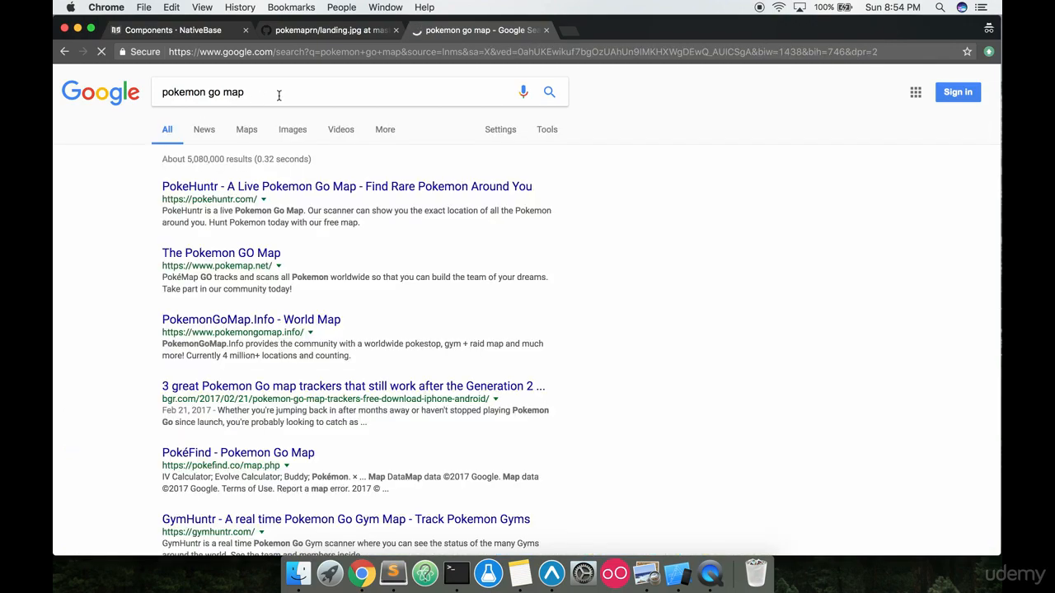
pyautogui.click(247, 93)
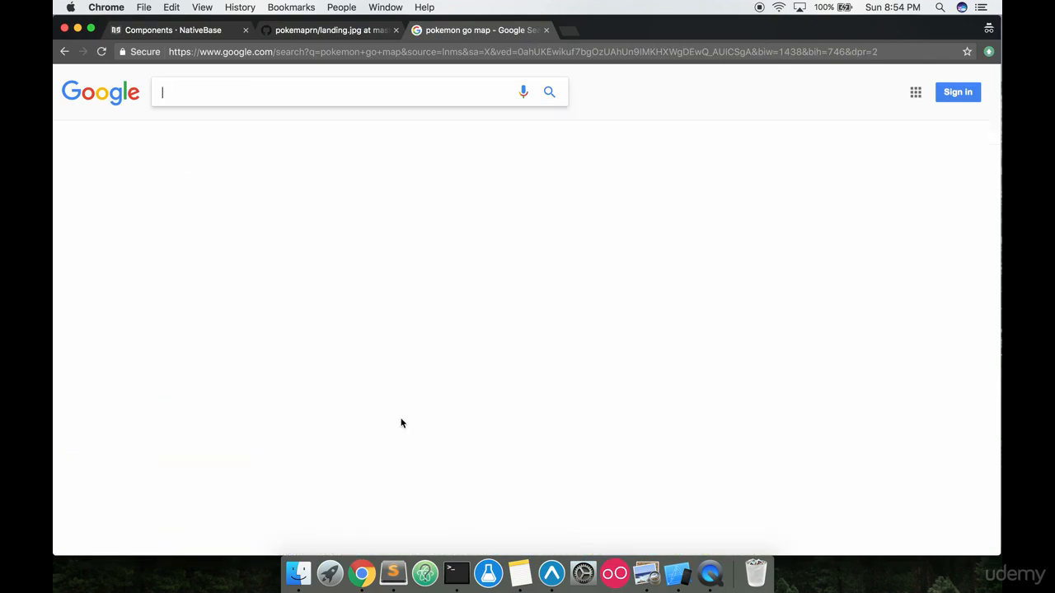
pyautogui.moveTo(709, 573)
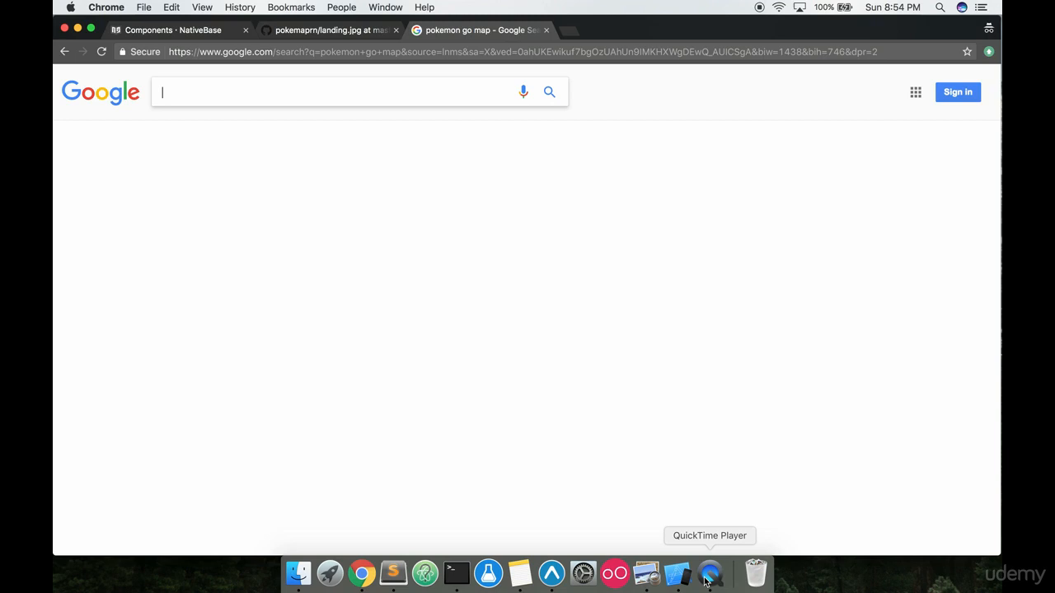
pyautogui.moveTo(678, 574)
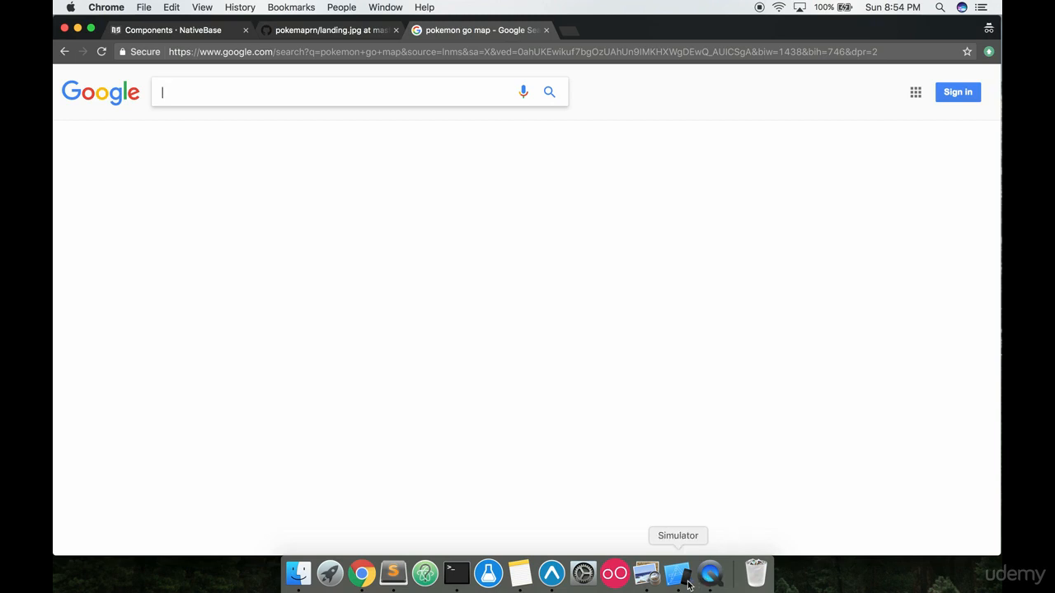
pyautogui.moveTo(316, 91)
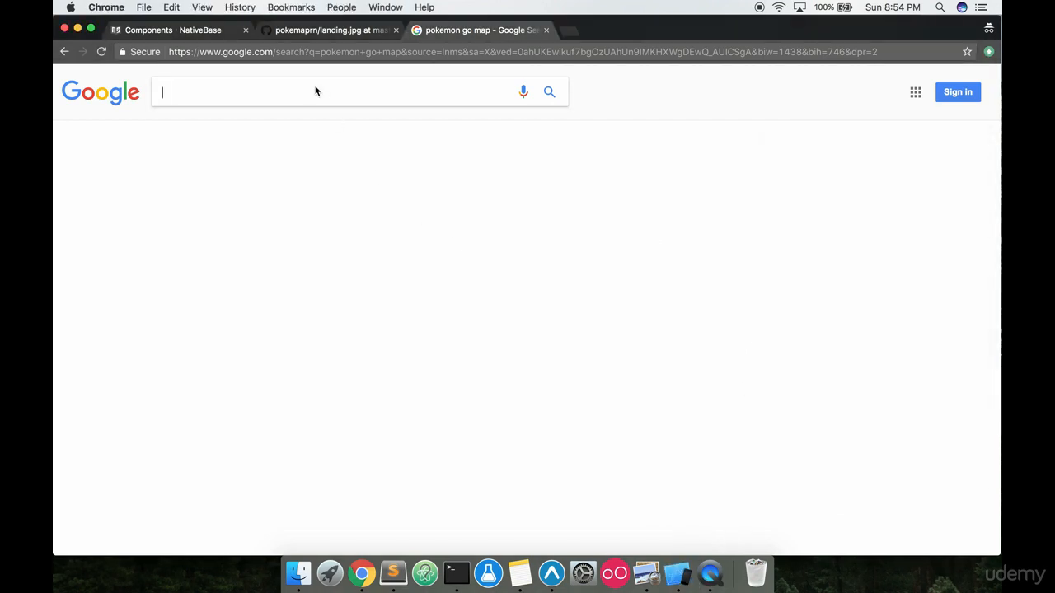
pyautogui.moveTo(314, 89)
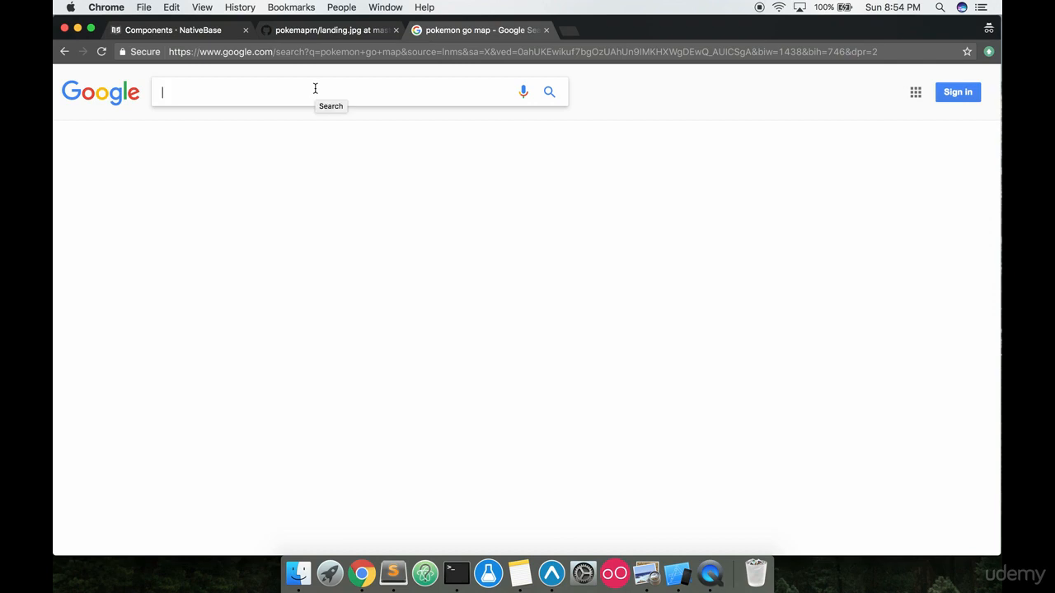
# Search "custom google map" so Snazzy Maps appears as the first result.
pyautogui.write('custom google map')
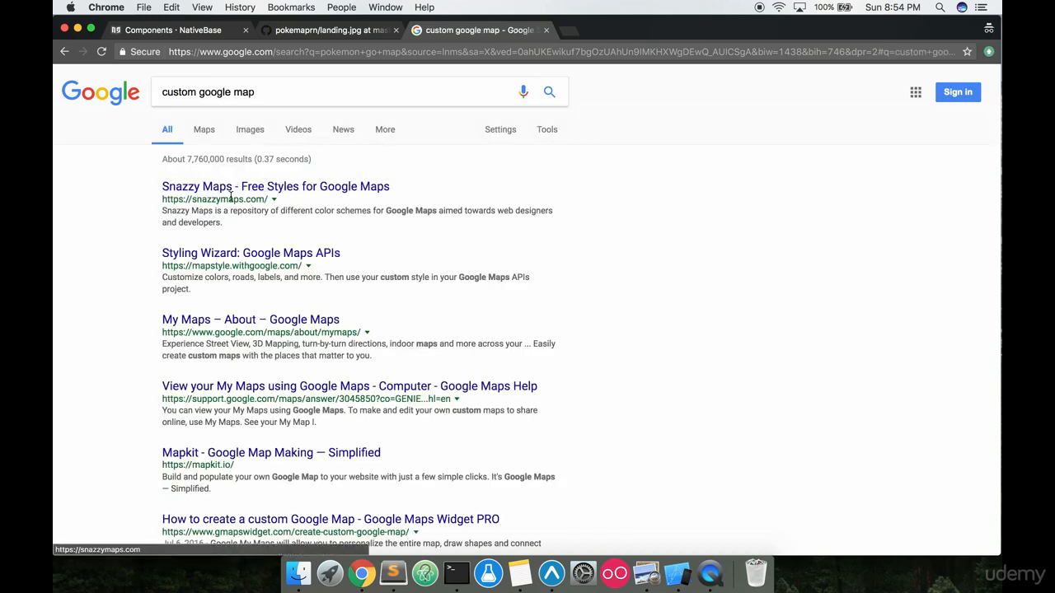
pyautogui.moveTo(251, 254)
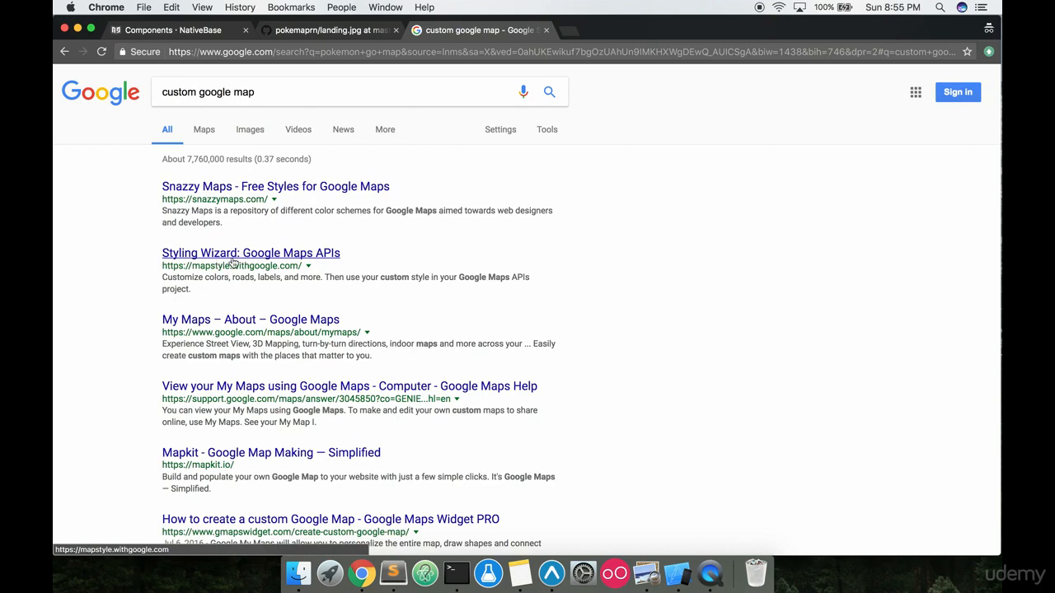
pyautogui.moveTo(298, 190)
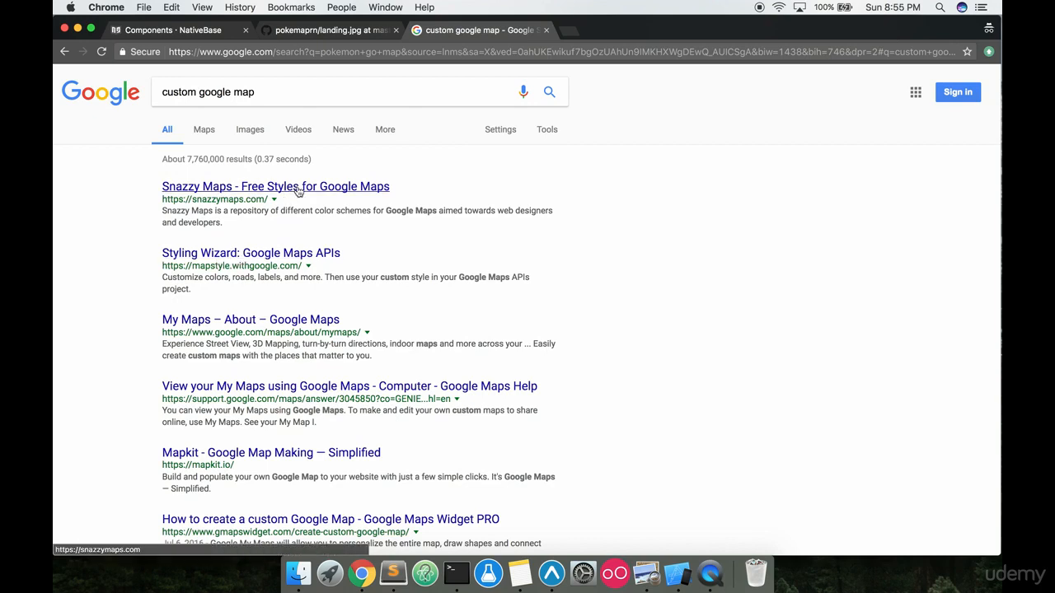
# On Snazzy Maps, search styles for "pokemon" to find Pokémon Go Clean.
pyautogui.click(275, 186)
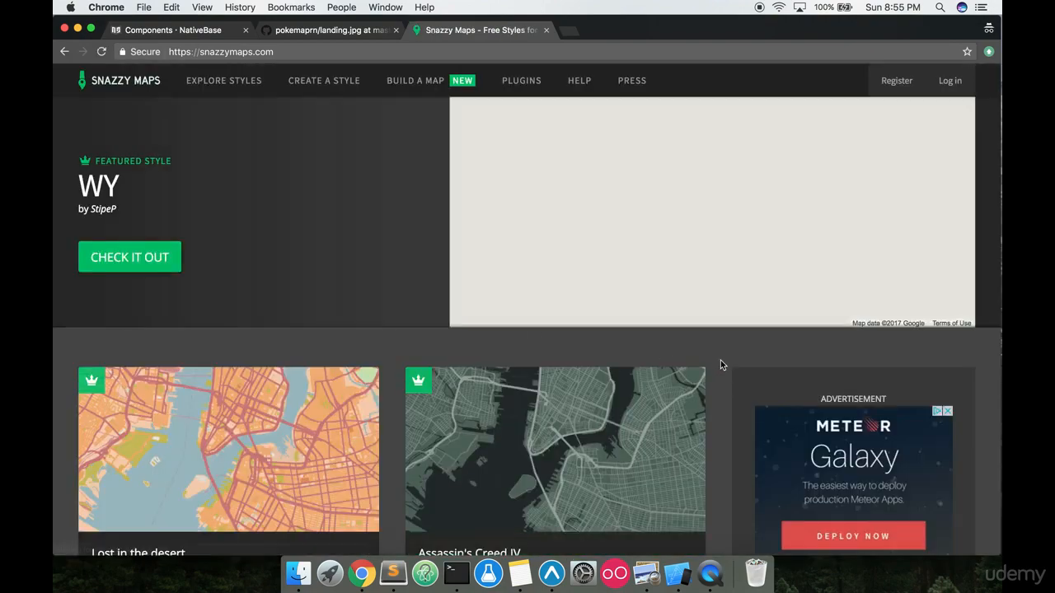
pyautogui.scroll(-3)
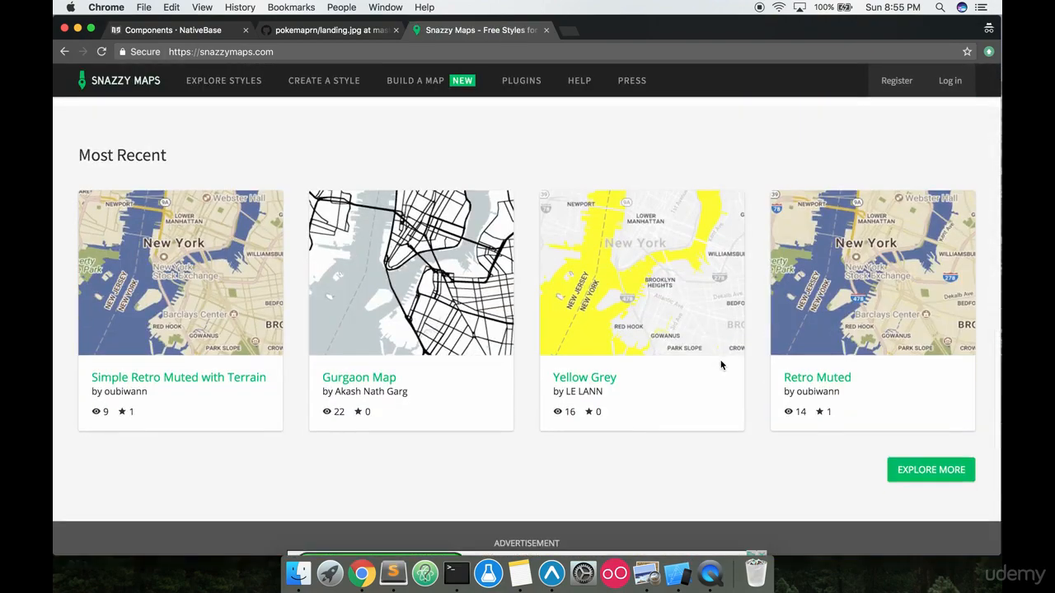
pyautogui.scroll(-3)
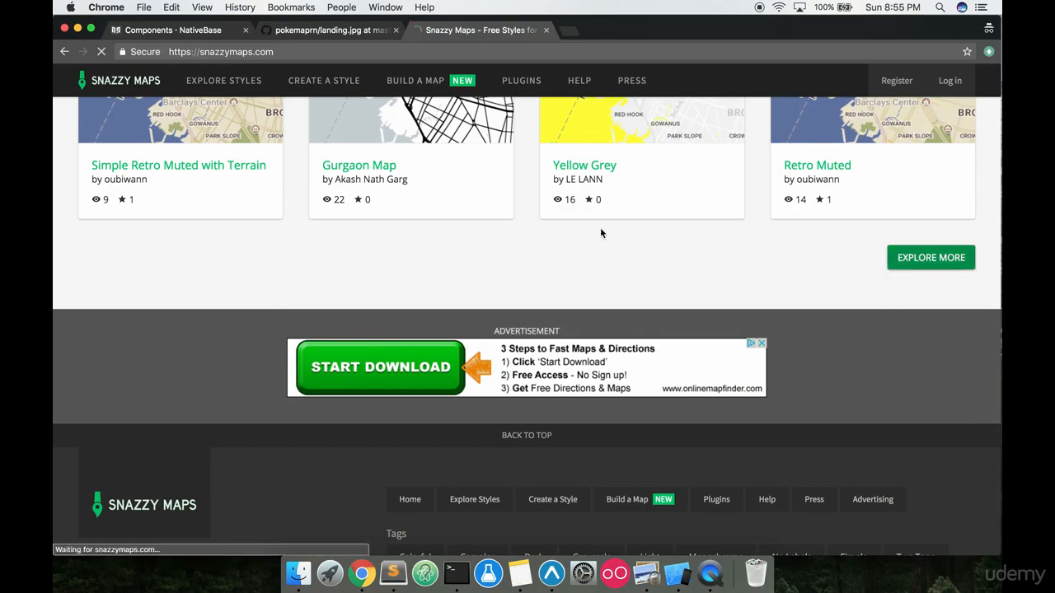
pyautogui.click(224, 79)
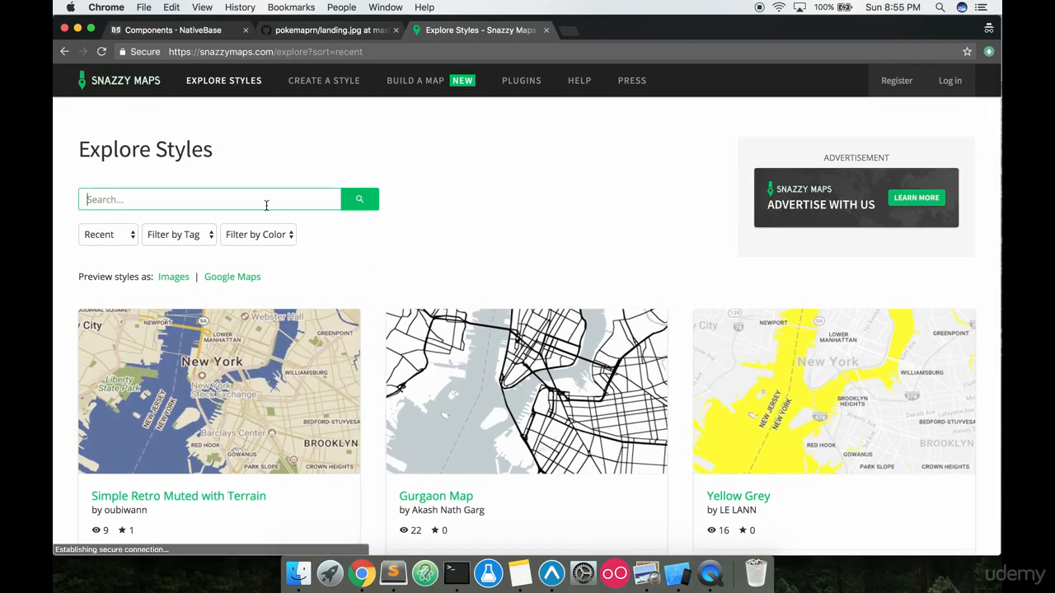
pyautogui.write('pokemon')
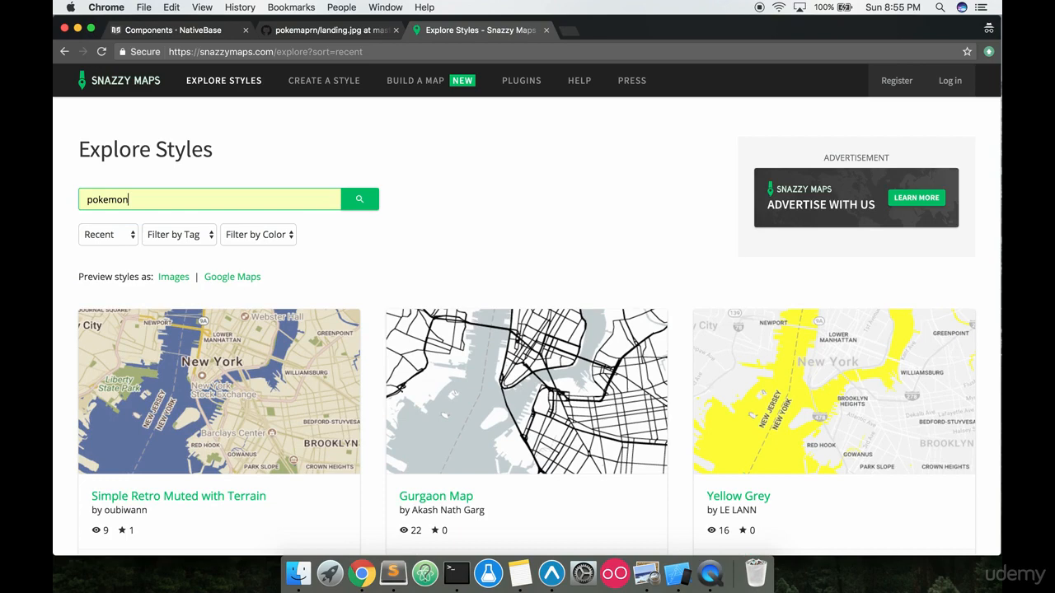
pyautogui.click(359, 199)
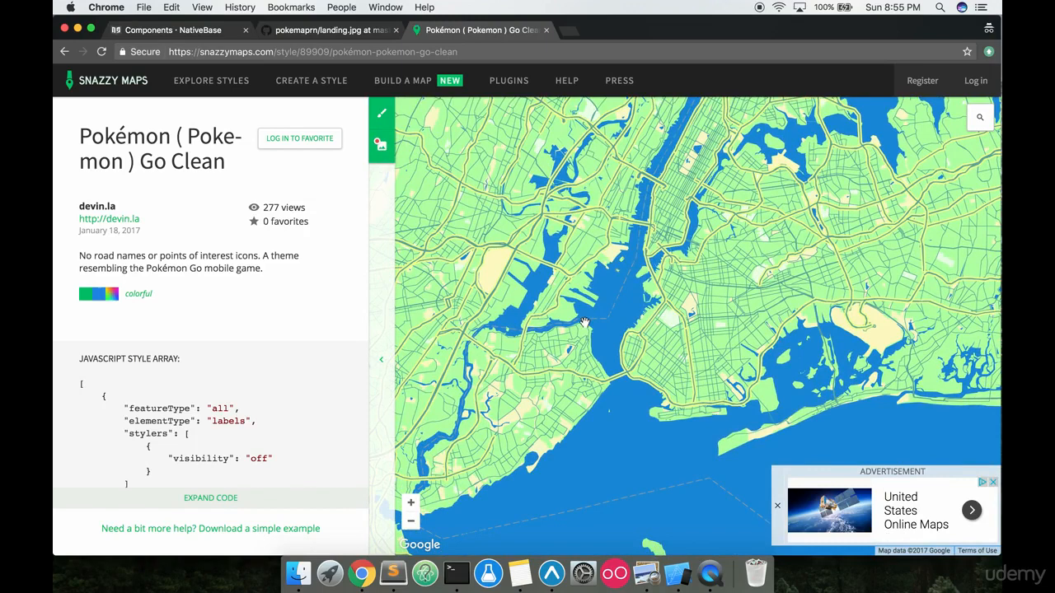
# Pan the Pokémon Go Clean preview and scroll to its JavaScript style array.
pyautogui.moveTo(586, 322); pyautogui.dragTo(643, 379)
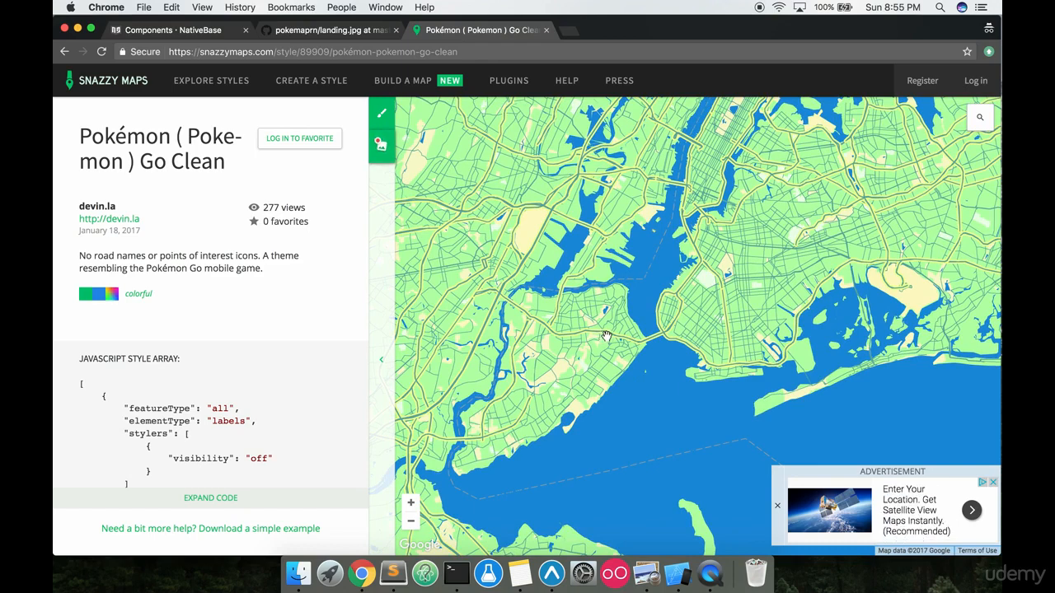
pyautogui.moveTo(679, 297)
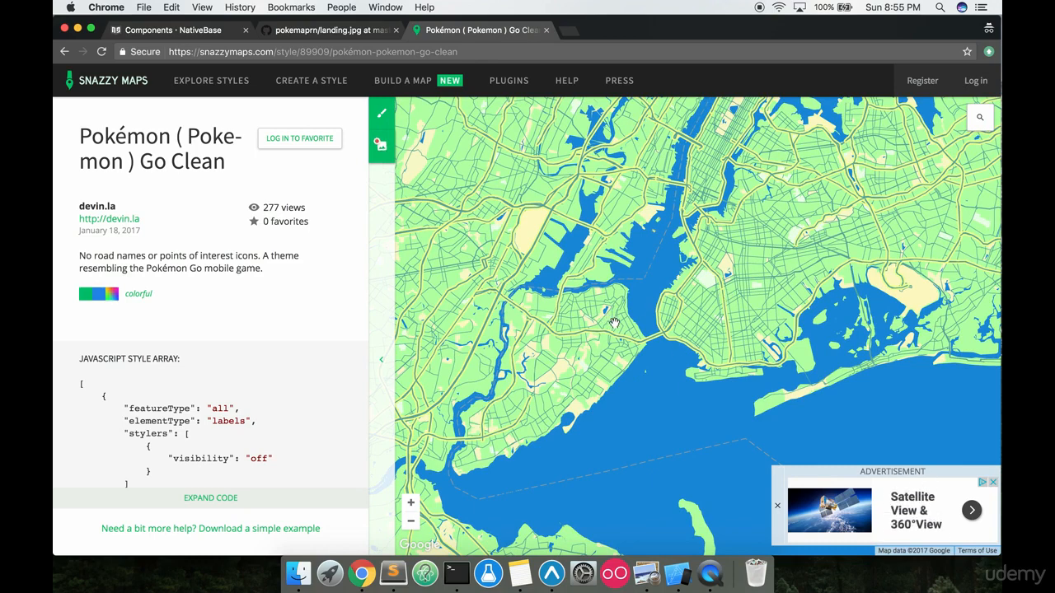
pyautogui.moveTo(210, 478)
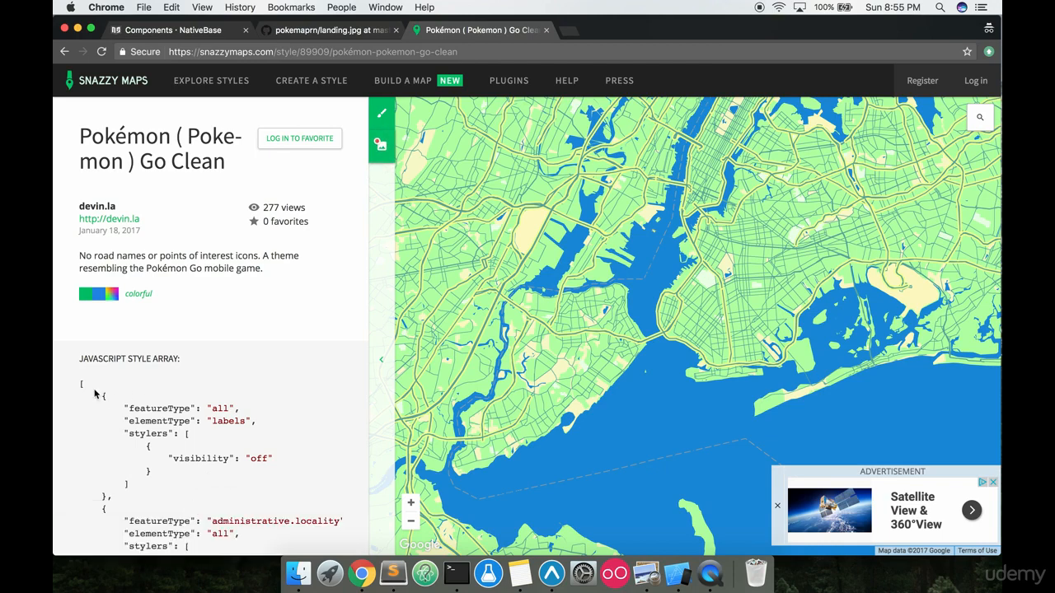
pyautogui.scroll(-3)
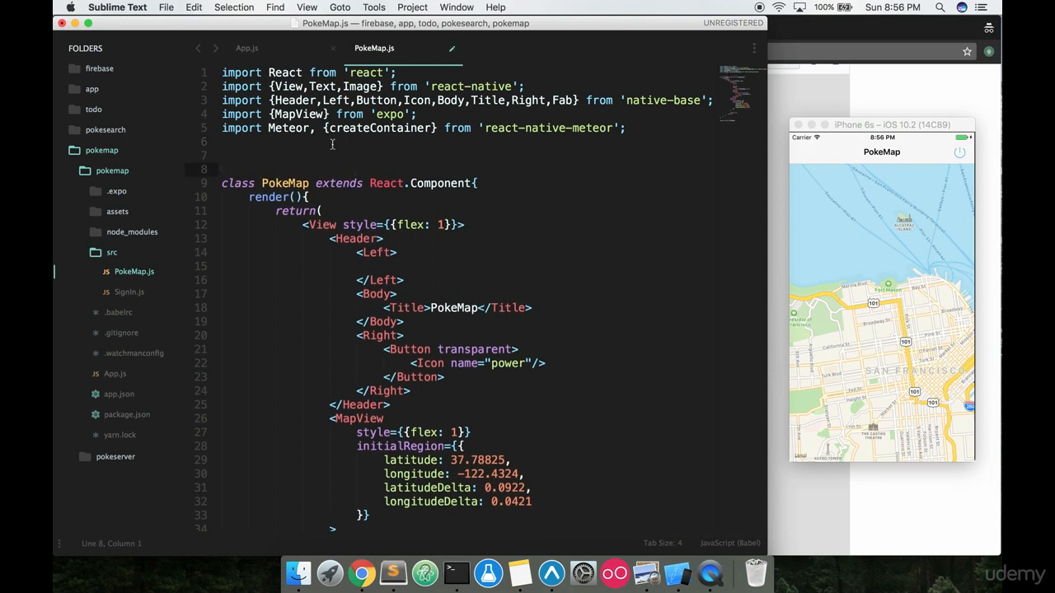
# Declare var mapStyle = with the pasted style array, then scroll to the MapView.
pyautogui.write('var')
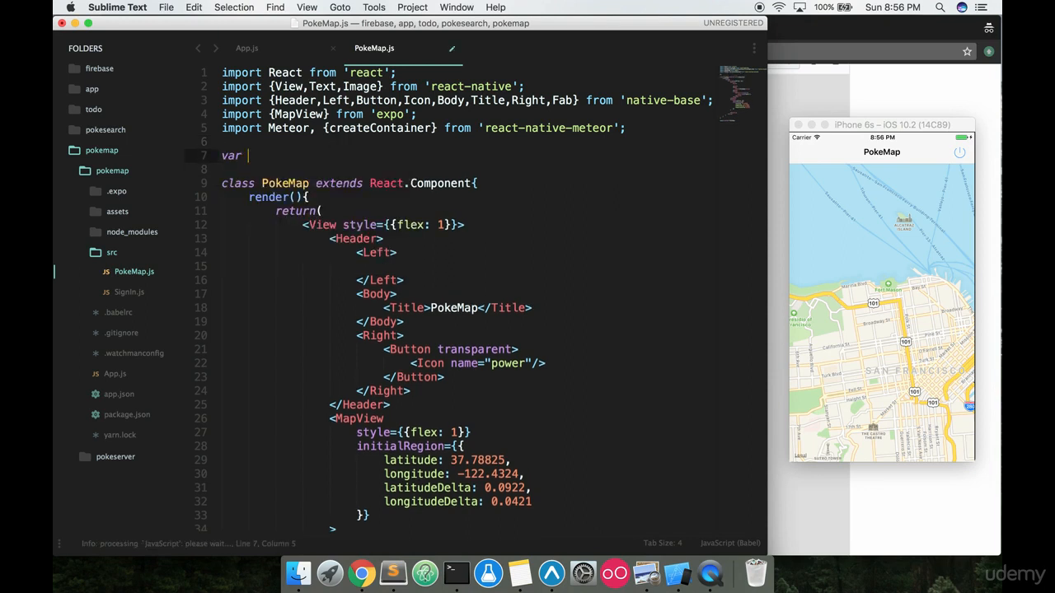
pyautogui.write('mapStyle')
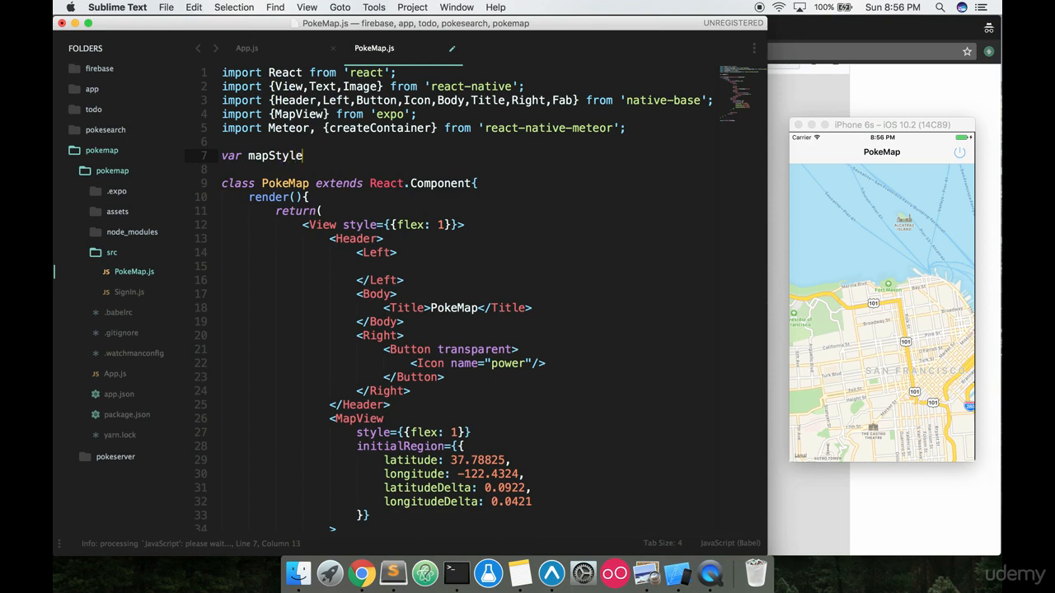
pyautogui.write('=')
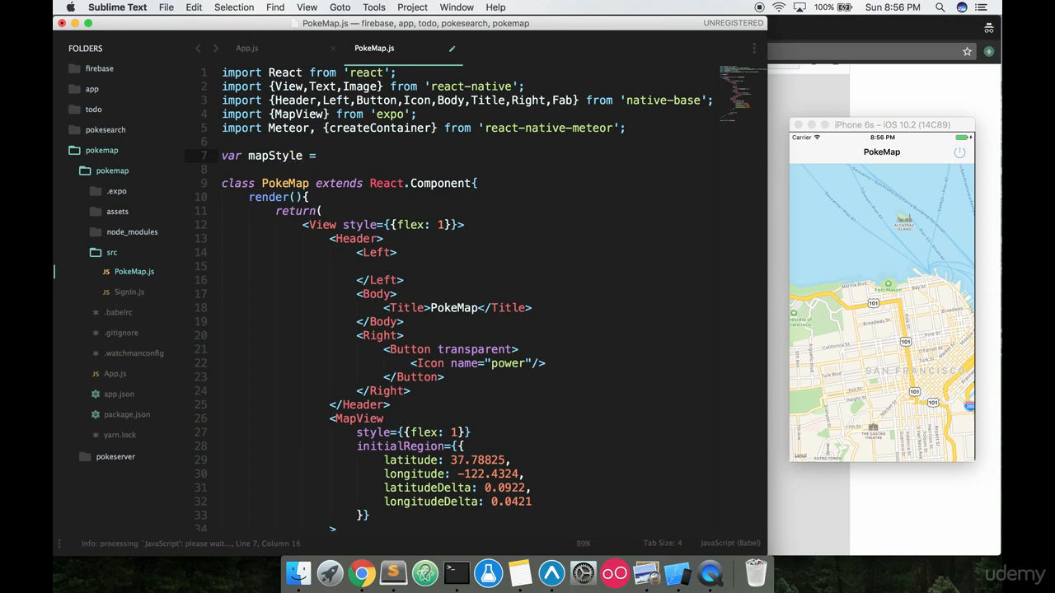
pyautogui.scroll(-3)
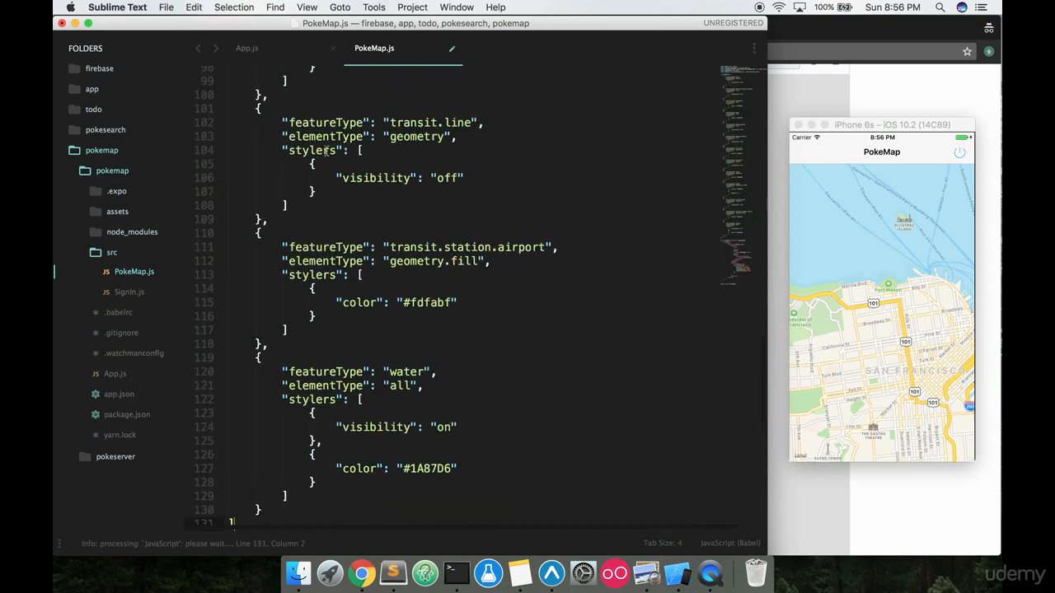
pyautogui.scroll(-3)
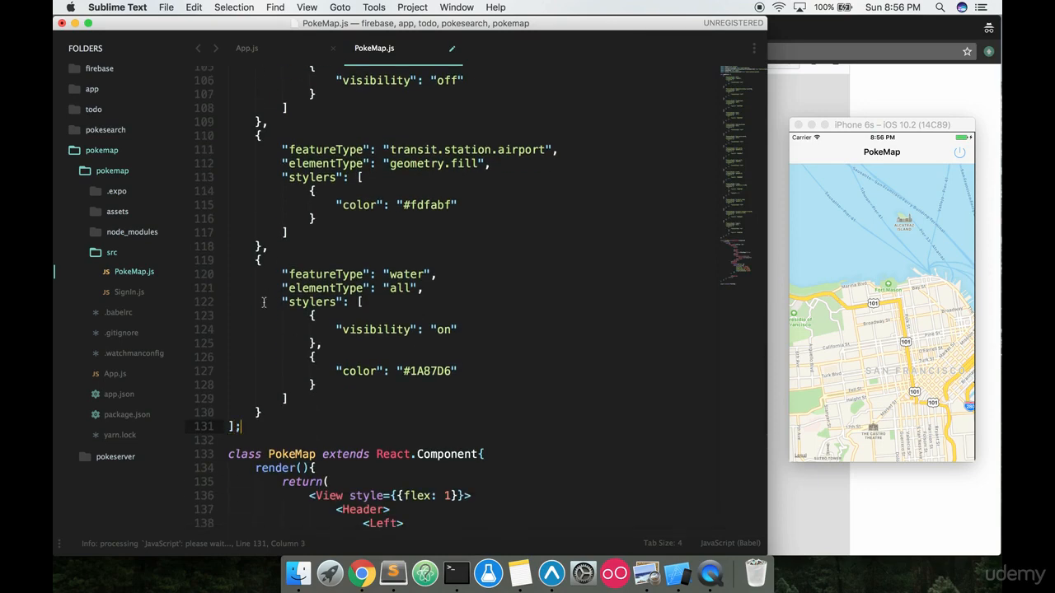
pyautogui.scroll(-3)
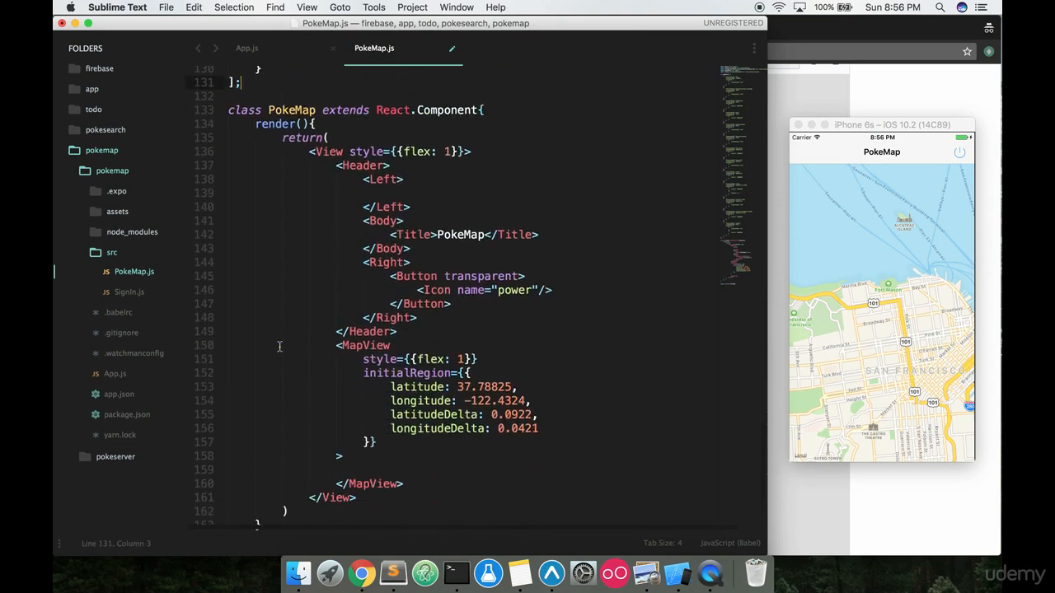
pyautogui.scroll(-3)
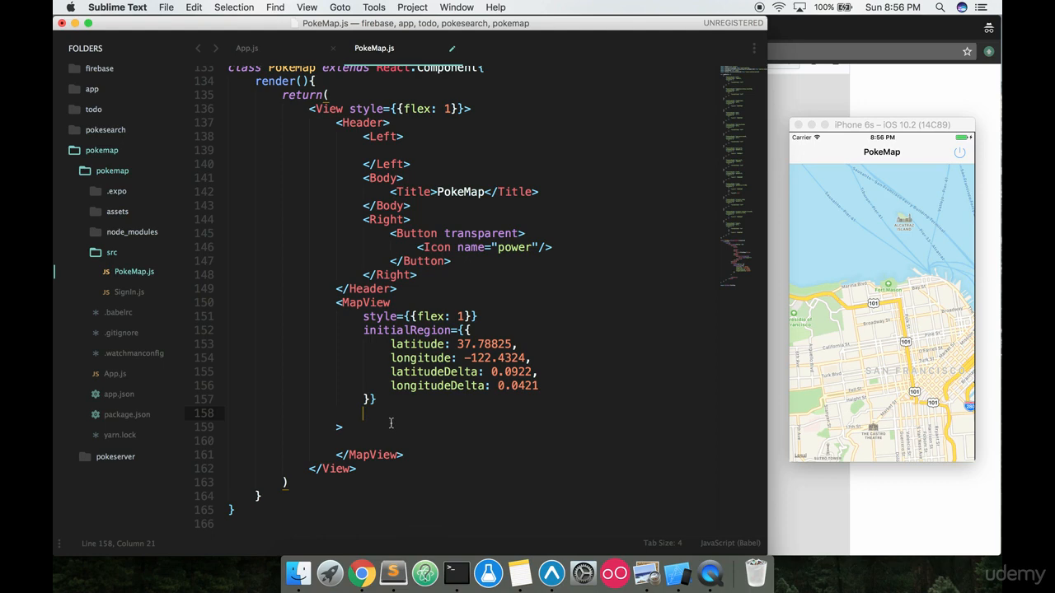
# Add provider={MapView.PROVIDER_GOOGLE} to the MapView props.
pyautogui.write('c')
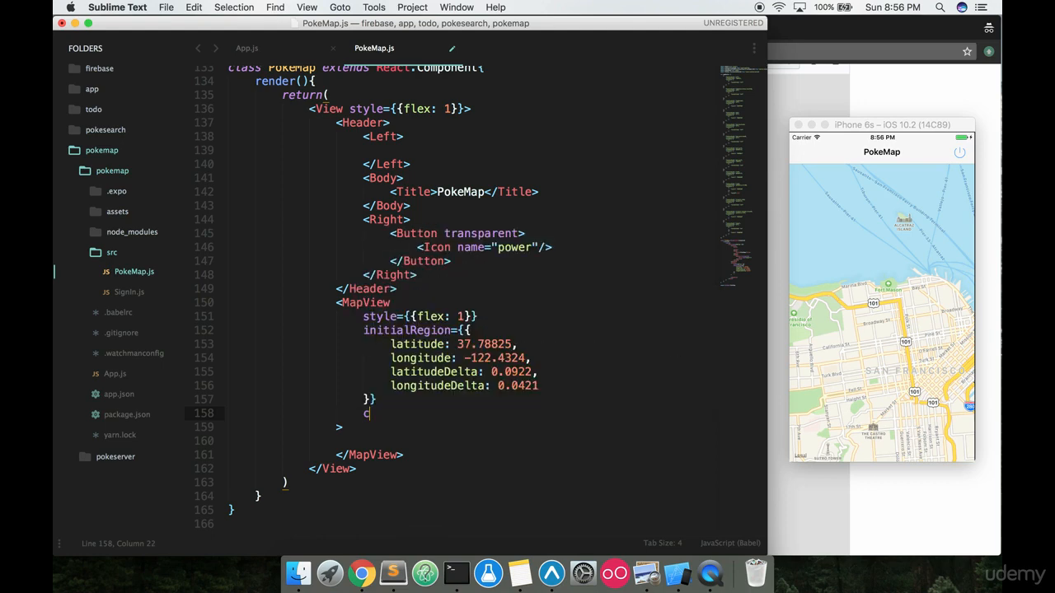
pyautogui.write('provider')
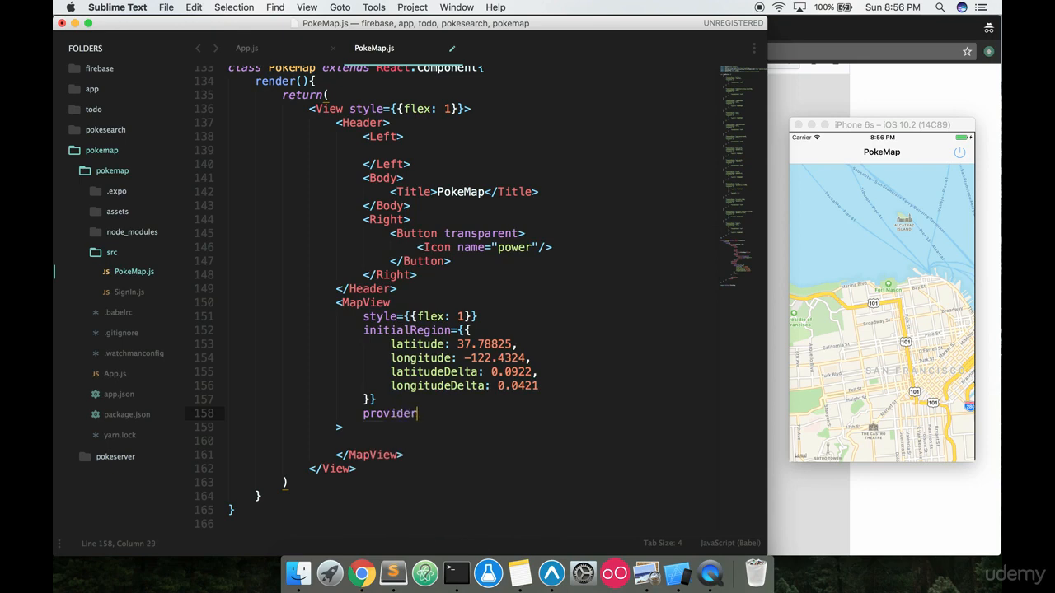
pyautogui.write('={}')
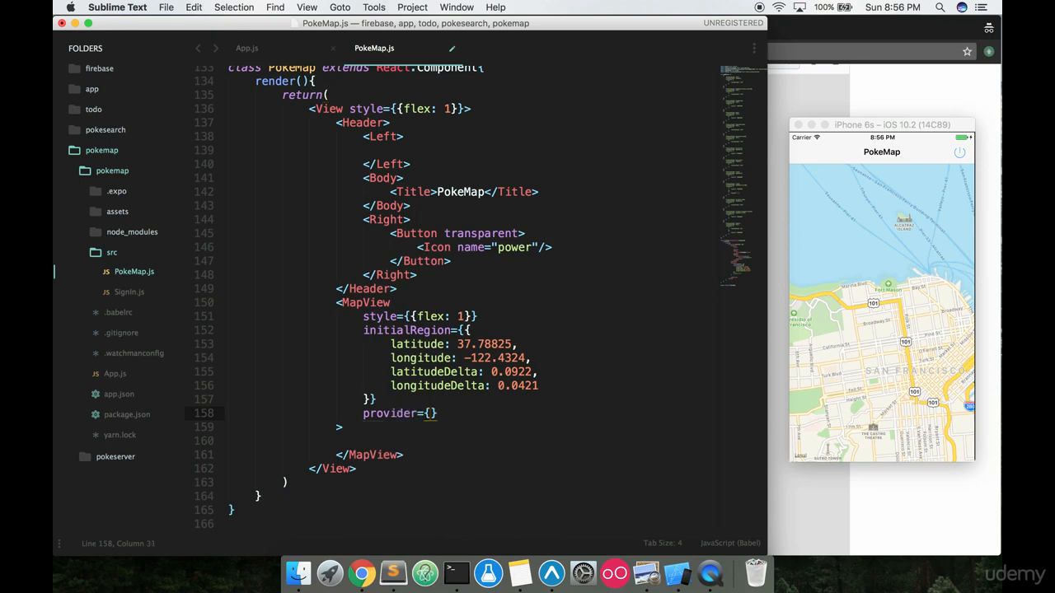
pyautogui.write('MapView')
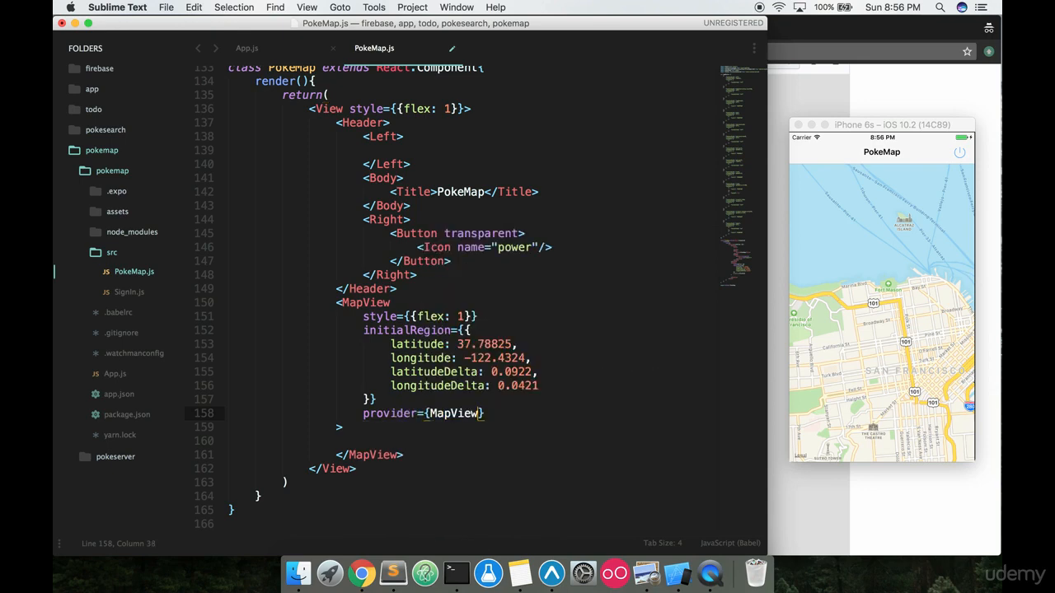
pyautogui.write('.P')
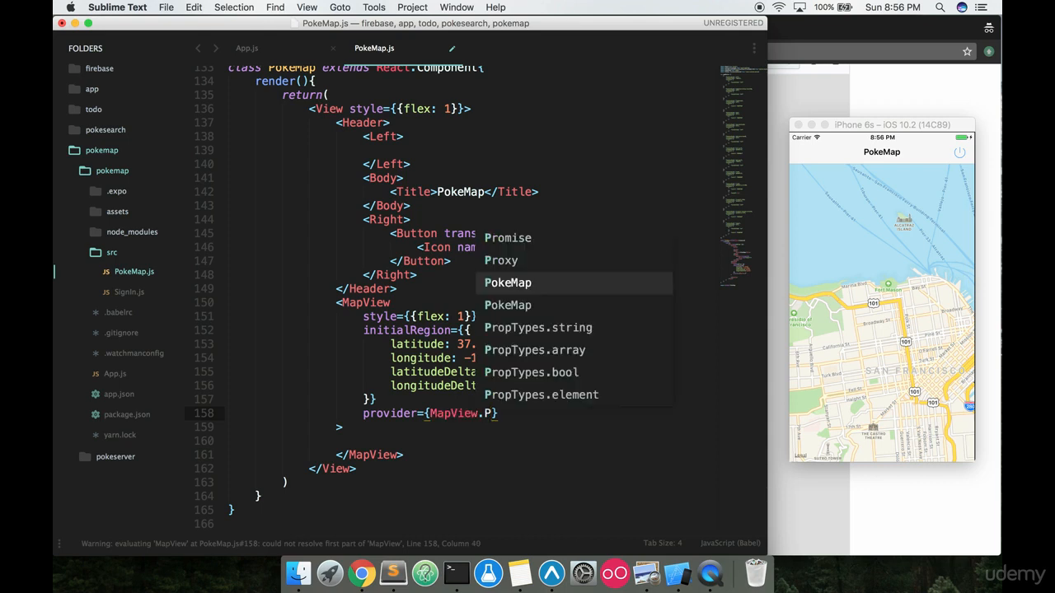
pyautogui.write('PROVIDER')
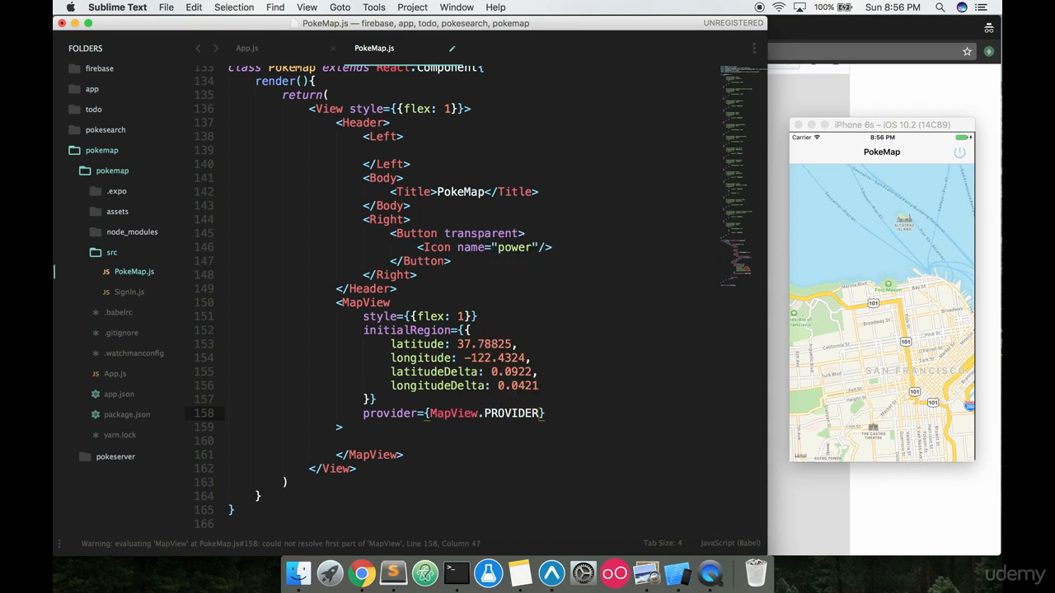
pyautogui.write('_GOOGLE')
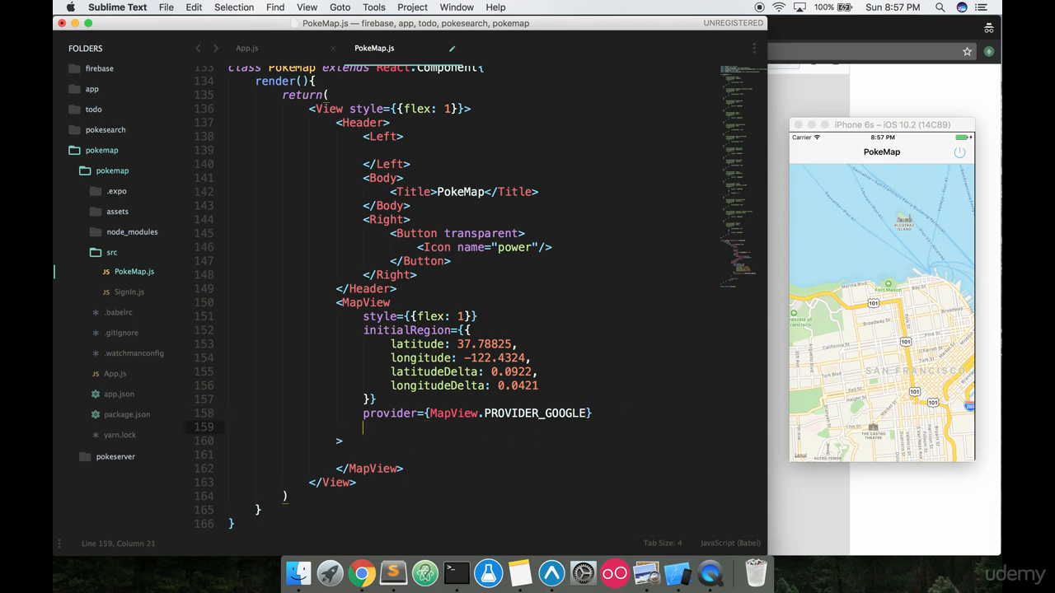
pyautogui.moveTo(913, 277)
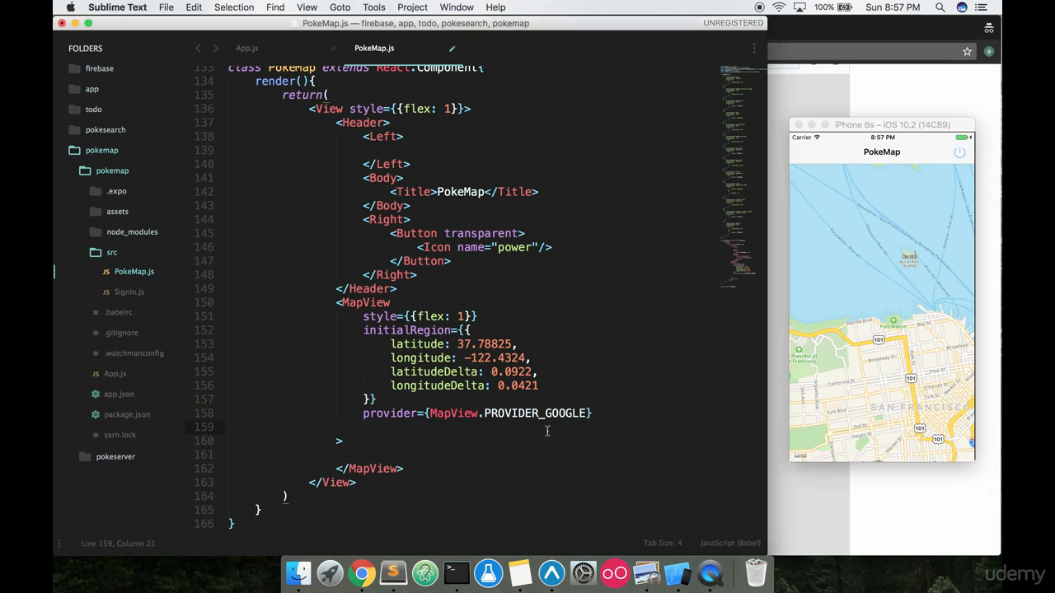
# Add customMapStyle={mapStyle} so the simulator map renders the green Pokémon Go style.
pyautogui.write('customMapS')
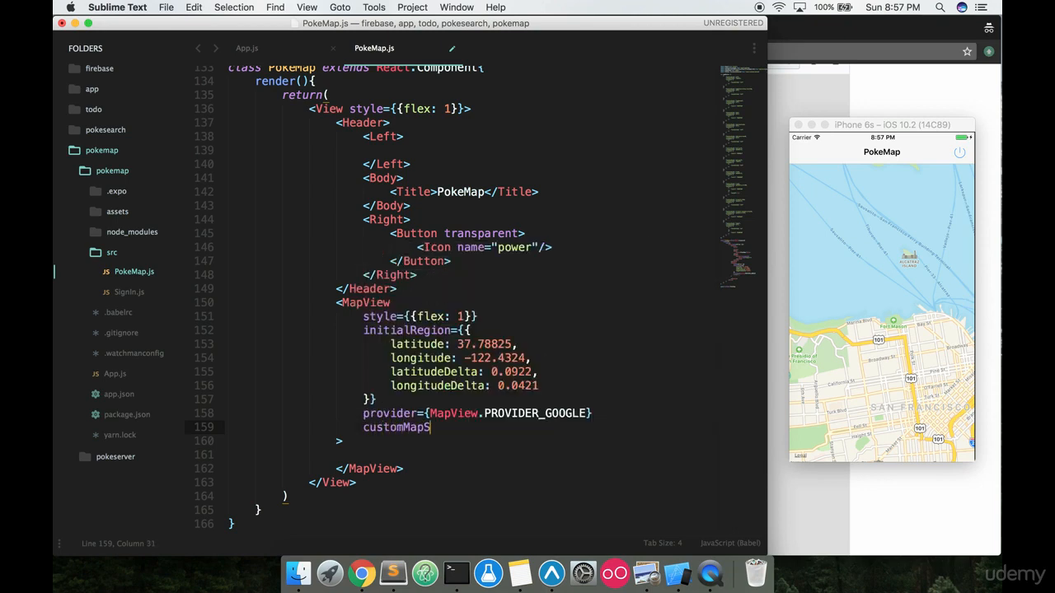
pyautogui.write('tyle={mapStyle')
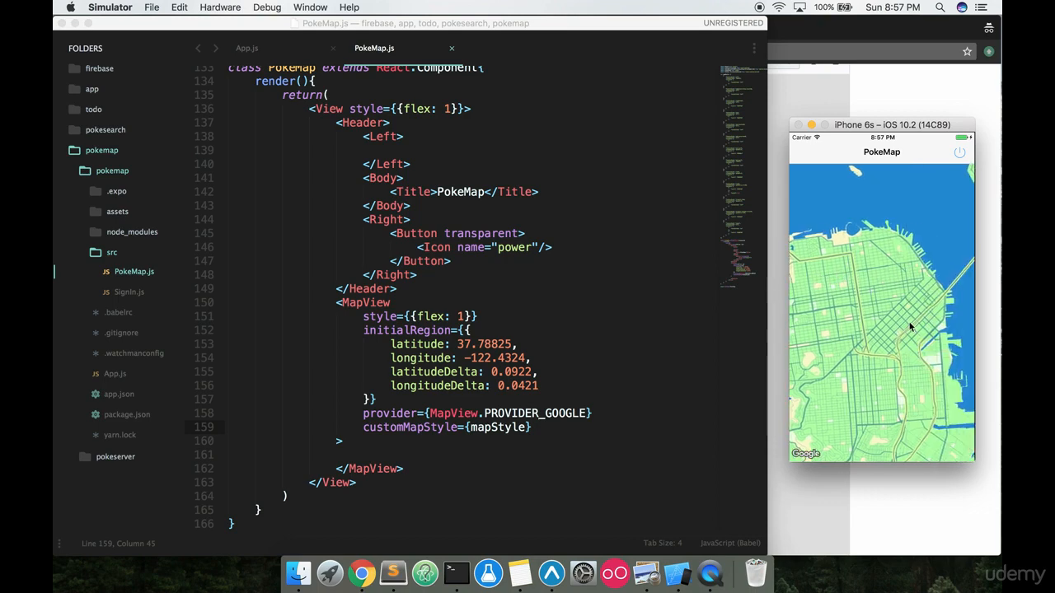
pyautogui.moveTo(567, 241)
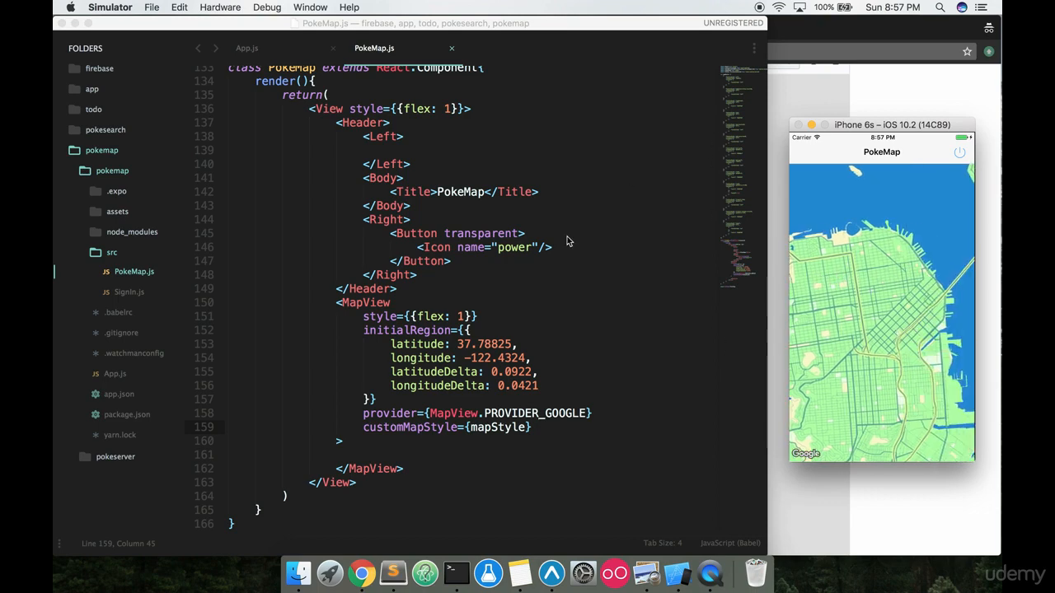